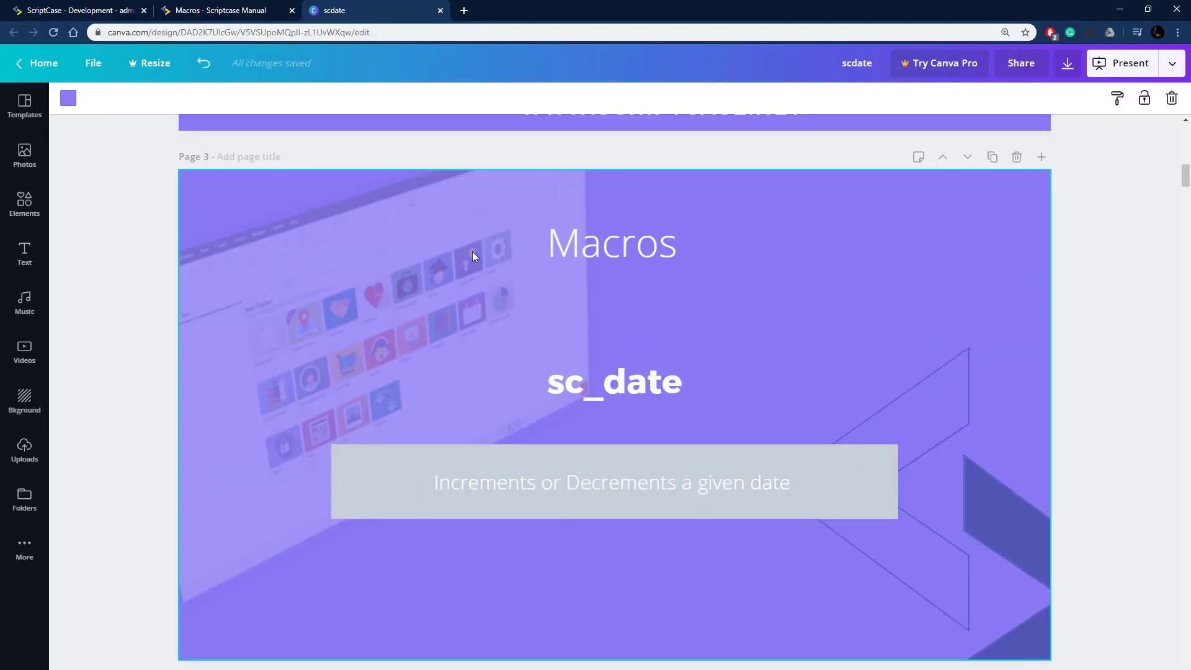
# Step: Locate sc_date under the Date macros in the Scriptcase Manual and bring up its documentation
pyautogui.click(224, 10)
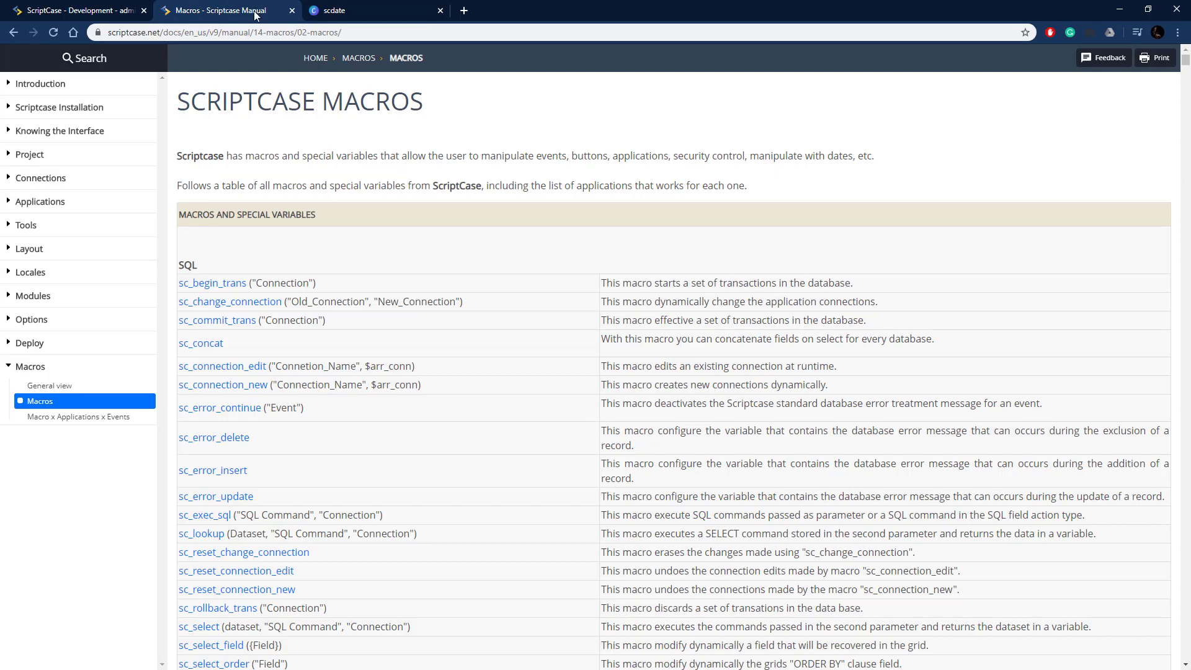
pyautogui.scroll(-3)
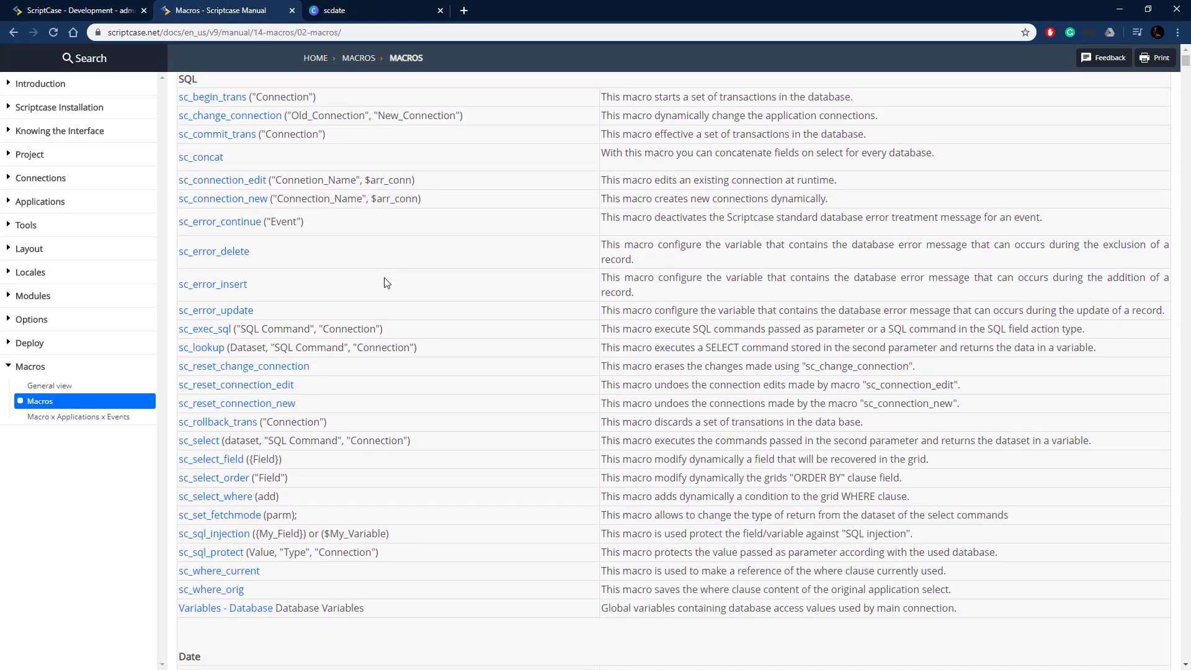
pyautogui.scroll(-3)
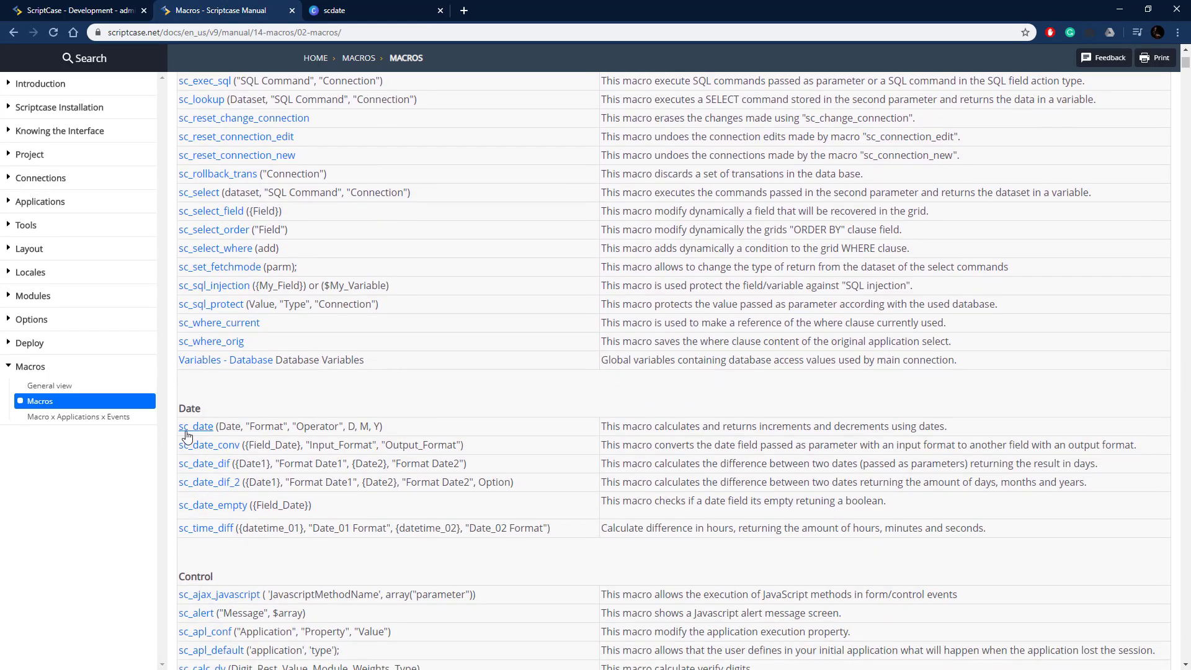
pyautogui.click(196, 427)
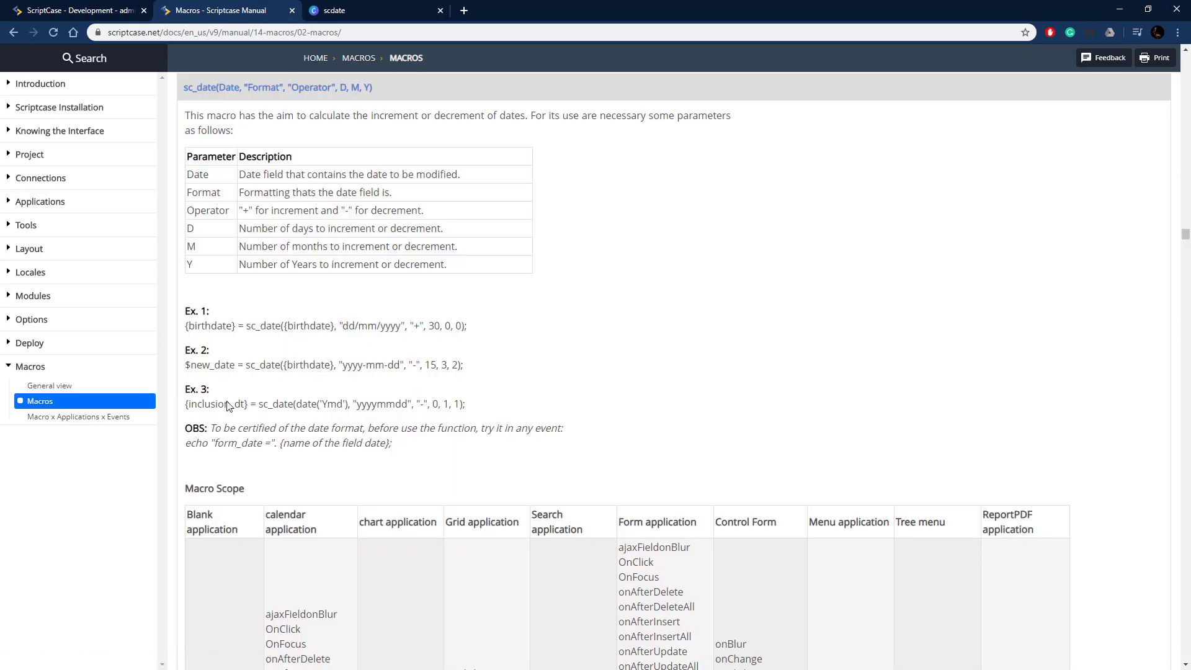
# Step: Review the Format and Date parameter descriptions and the birthdate in the first example
pyautogui.doubleClick(228, 86)
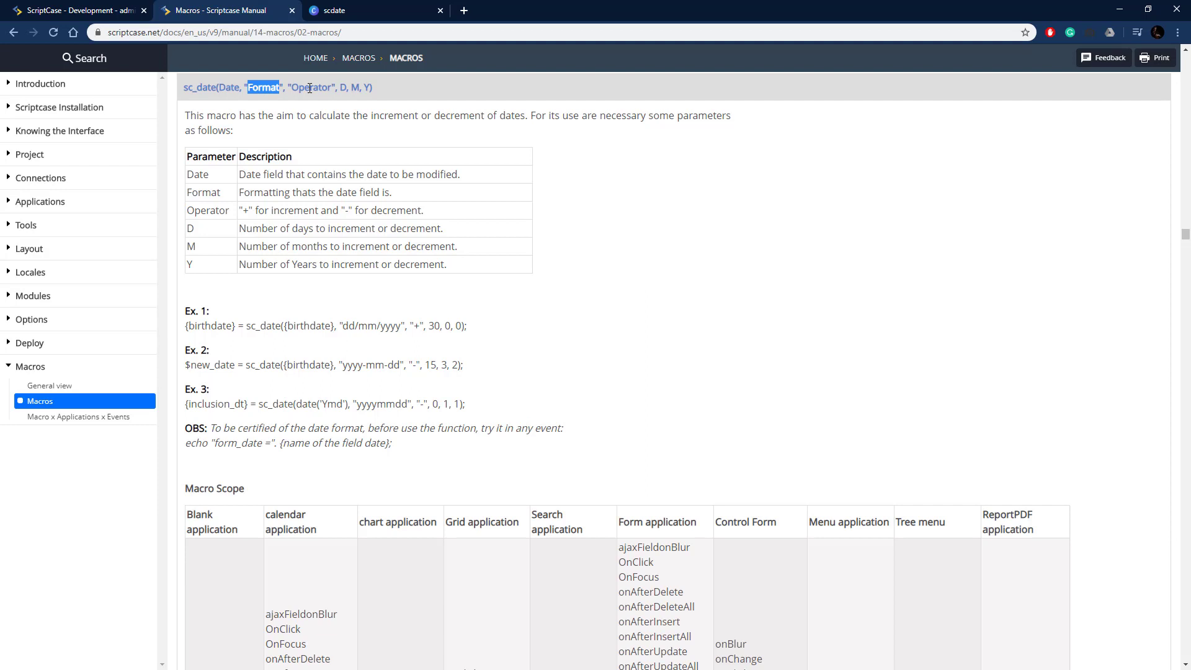
pyautogui.doubleClick(310, 87)
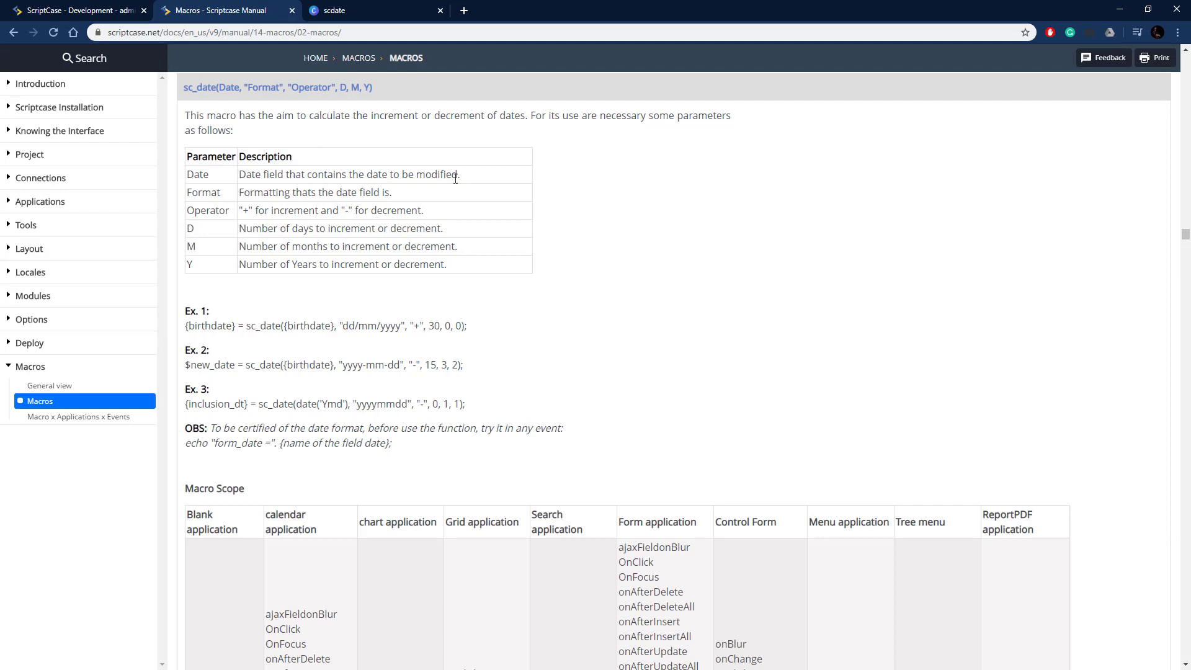
pyautogui.moveTo(262, 193); pyautogui.dragTo(393, 193)
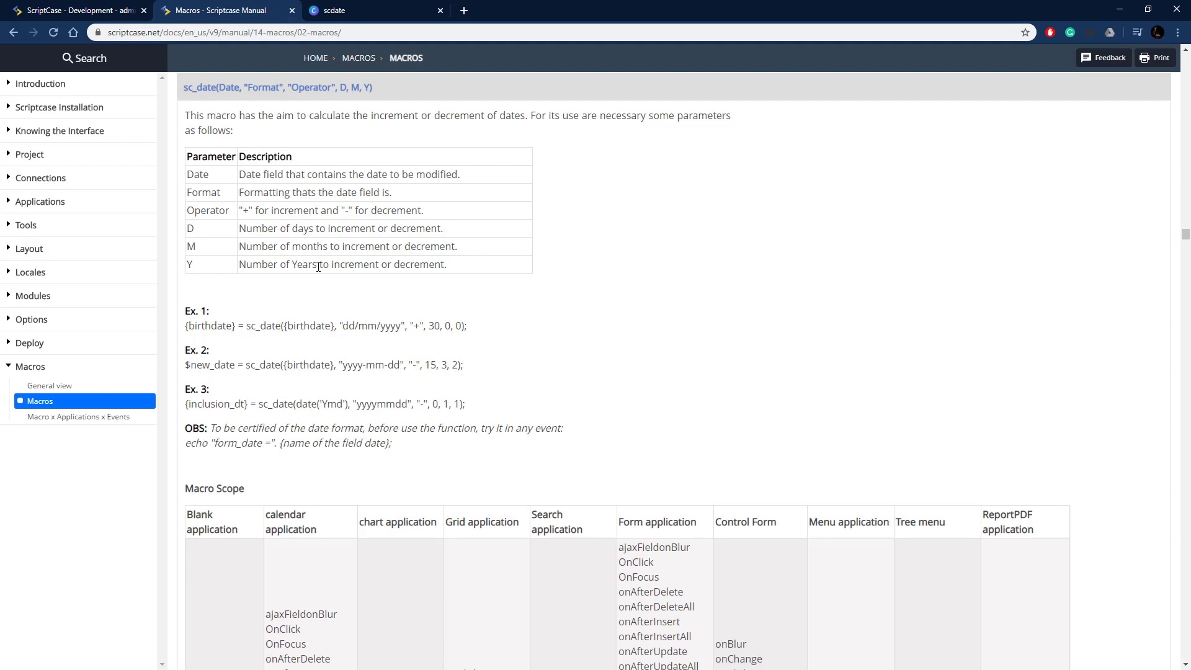
pyautogui.moveTo(447, 425)
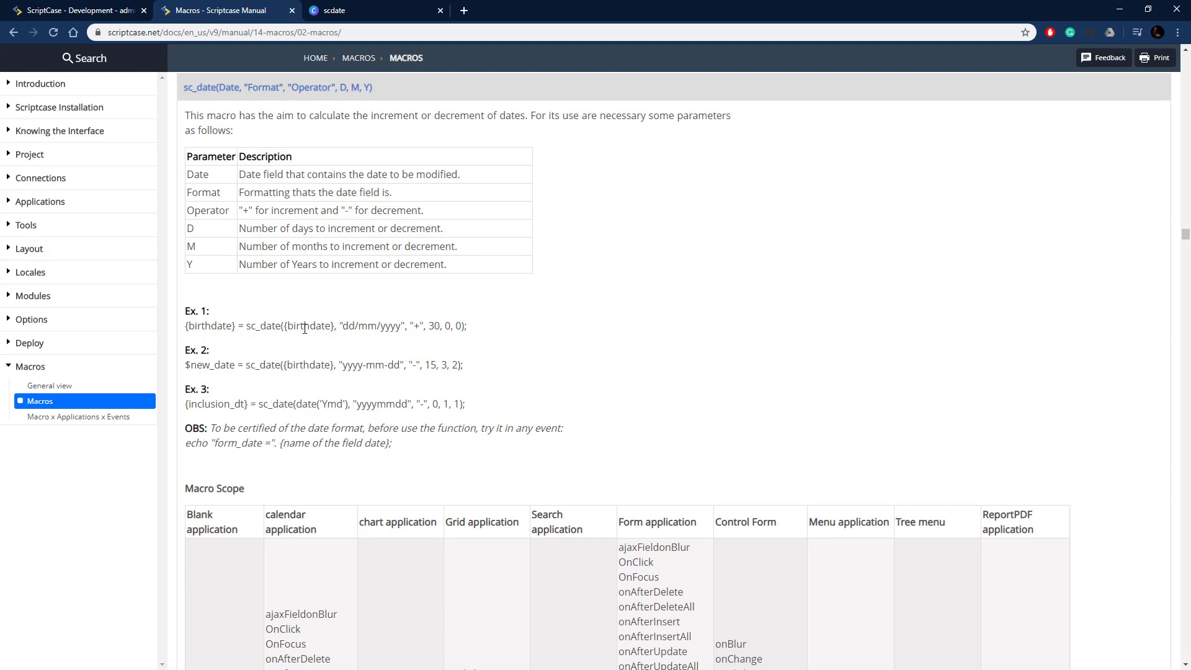
pyautogui.doubleClick(308, 325)
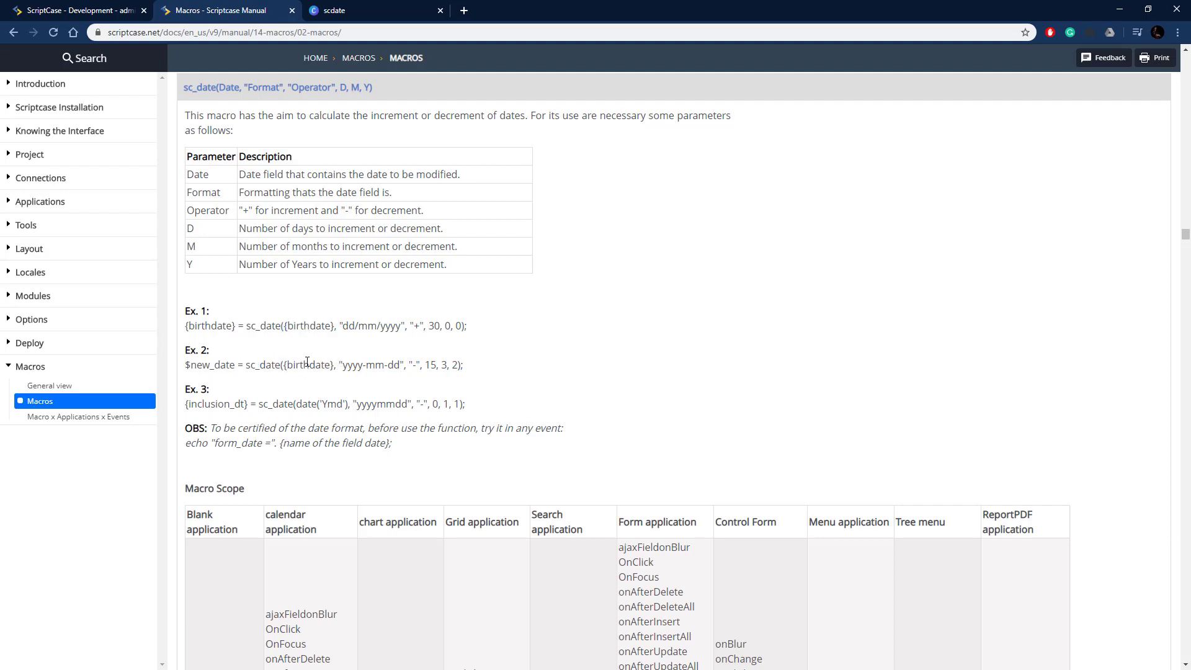
# Step: Select the sc_date(...) call from Ex. 3 for copying
pyautogui.doubleClick(305, 404)
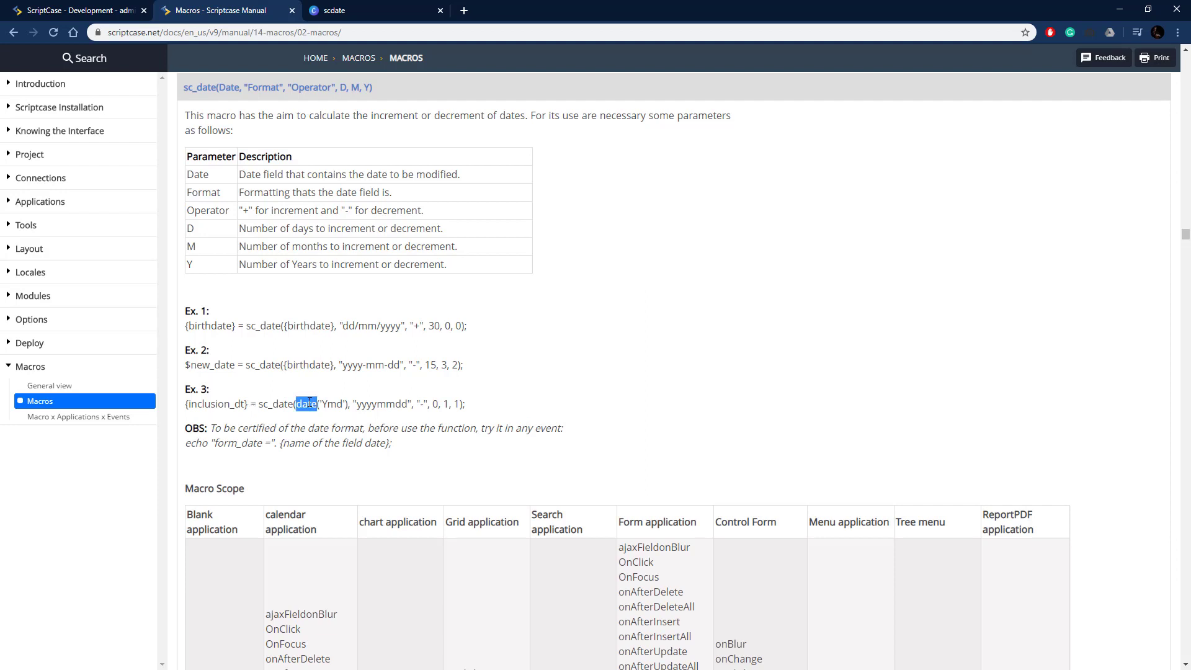
pyautogui.moveTo(376, 405)
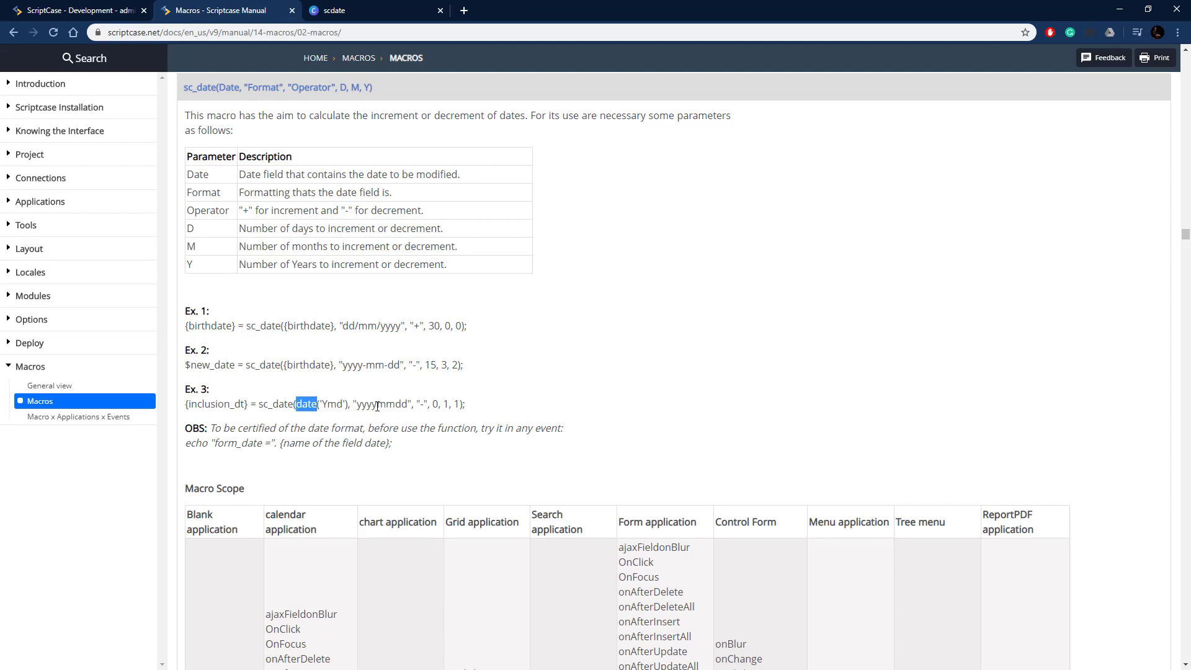
pyautogui.moveTo(319, 403); pyautogui.dragTo(465, 404)
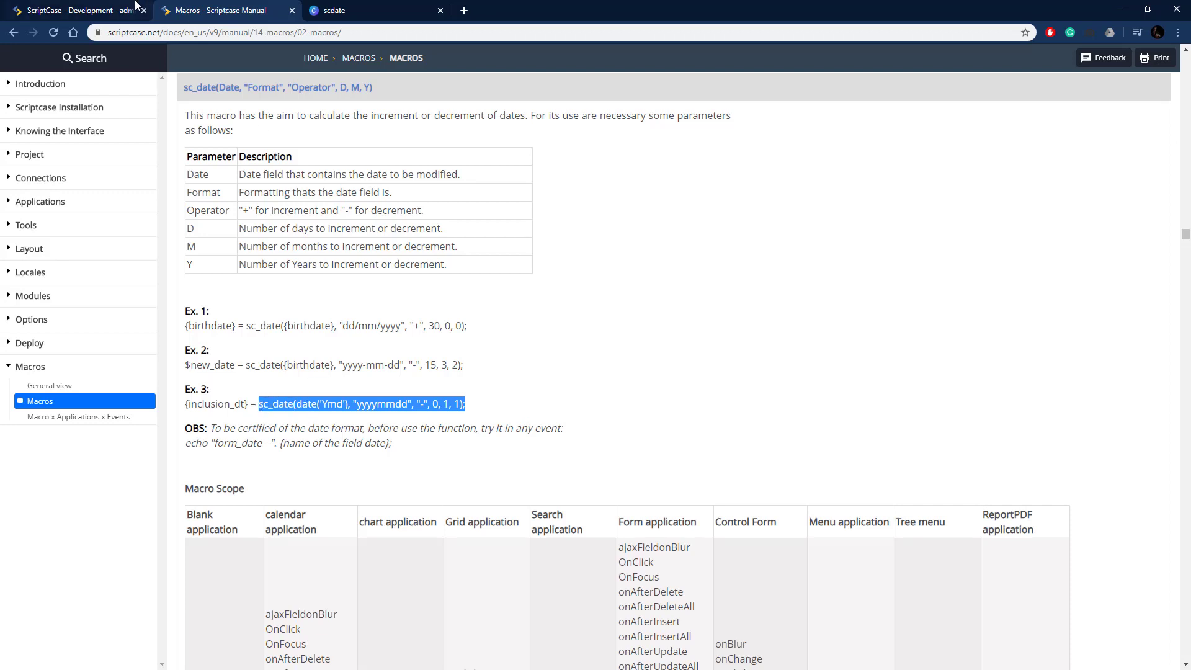
# Step: In onExecute, assign sc_date('2019-01-01', "yyyymmdd", "-", 0, 1, 1) to $newdate
pyautogui.click(74, 10)
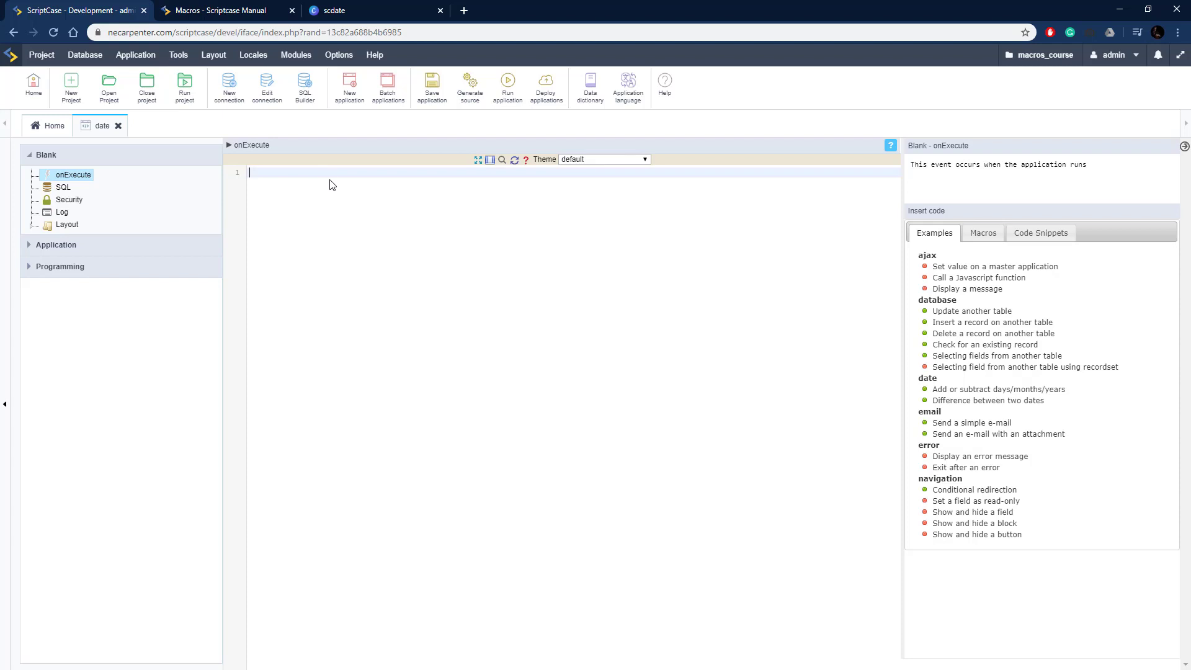
pyautogui.write('sc_date(date(\'Ymd\'), "yyyymmdd", "-", 0, 1, 1);')
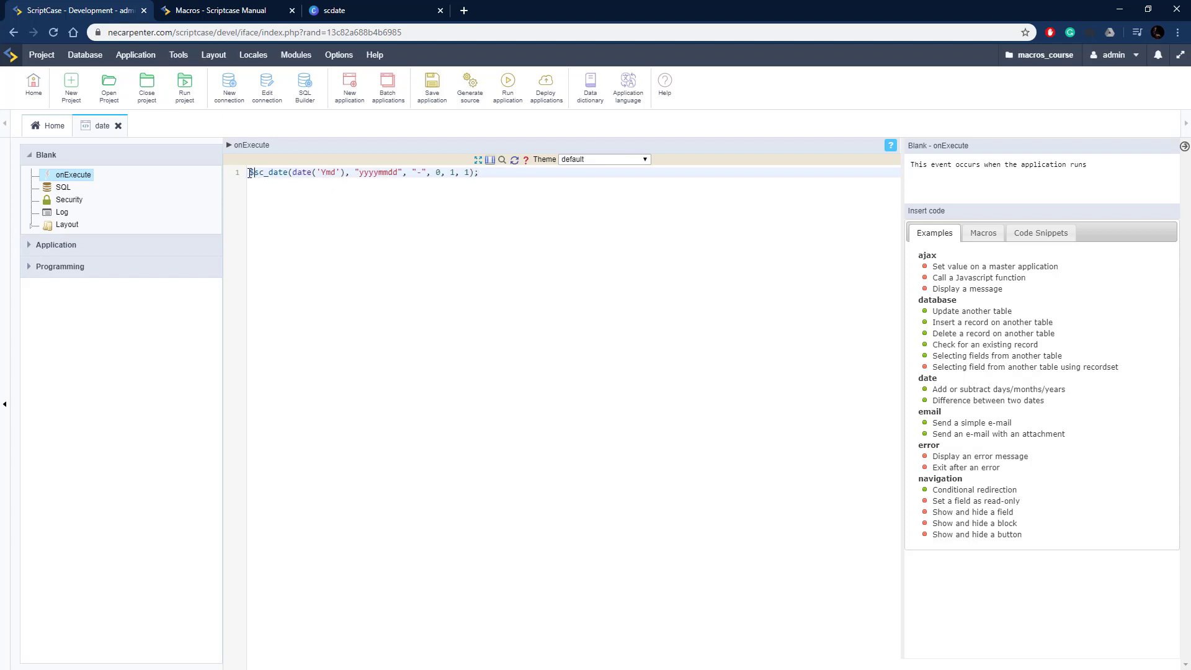
pyautogui.write('new date')
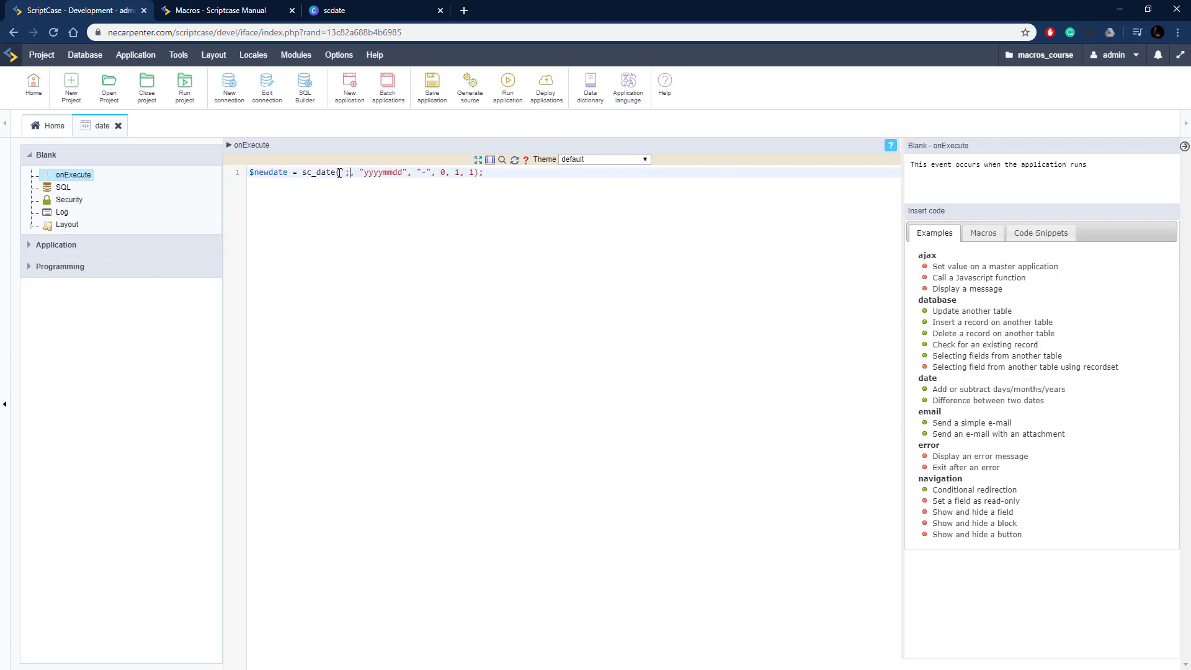
pyautogui.write('2')
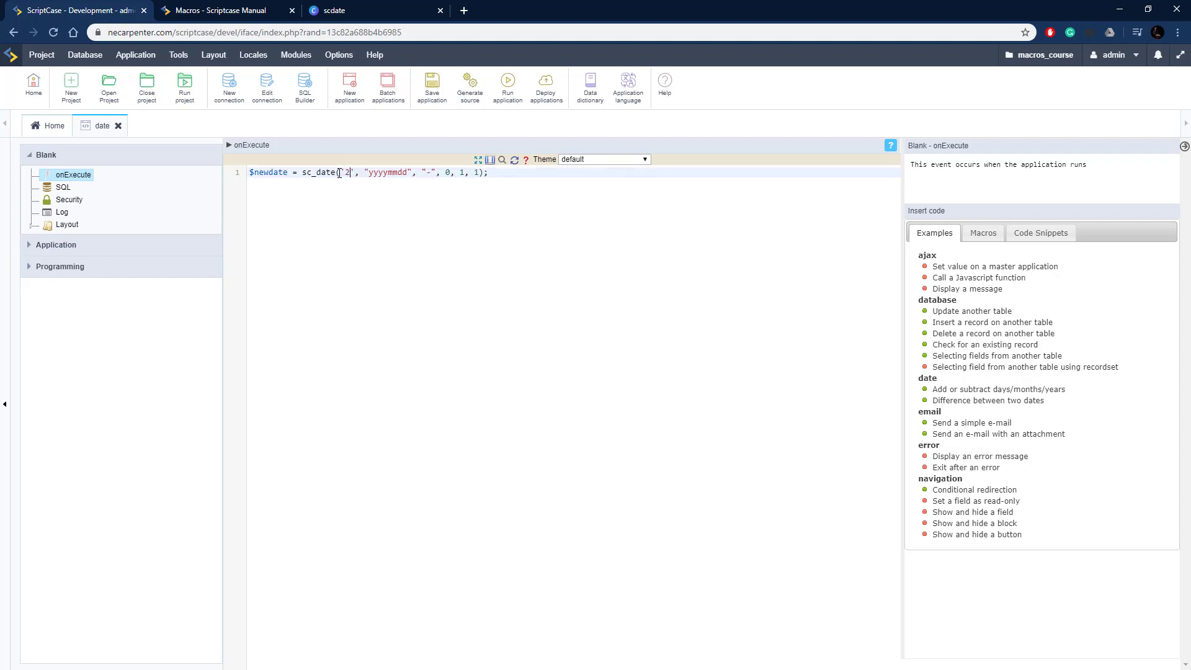
pyautogui.write('2019-01-01')
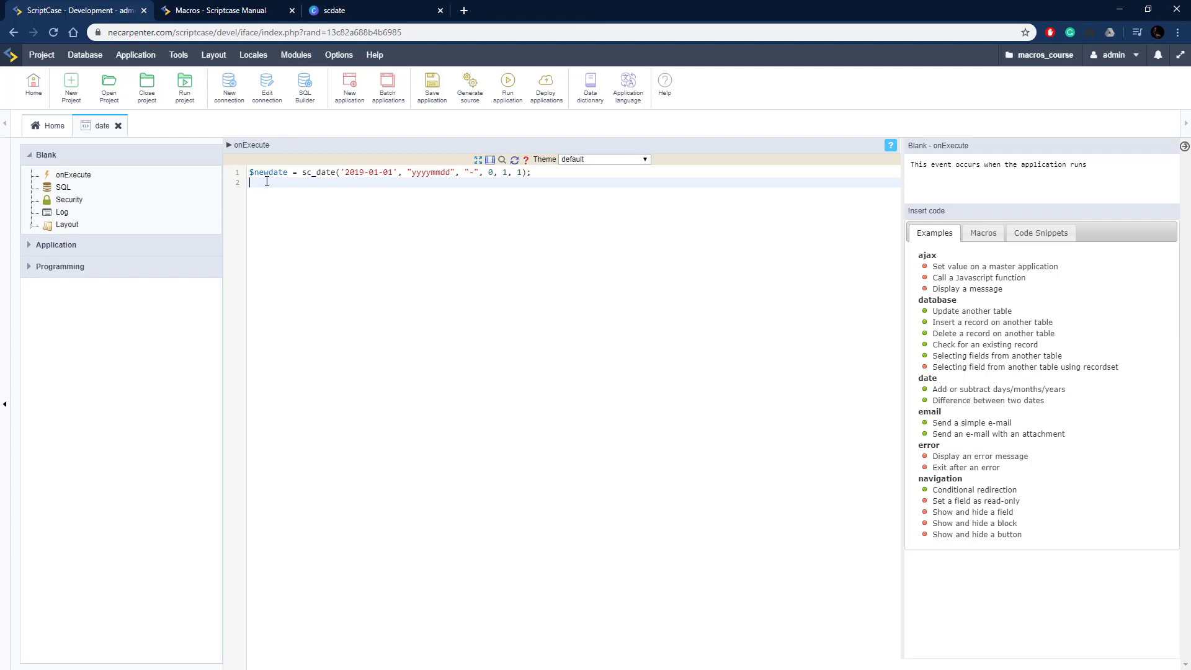
# Step: Add echo $newdate; to output the result
pyautogui.write('echo')
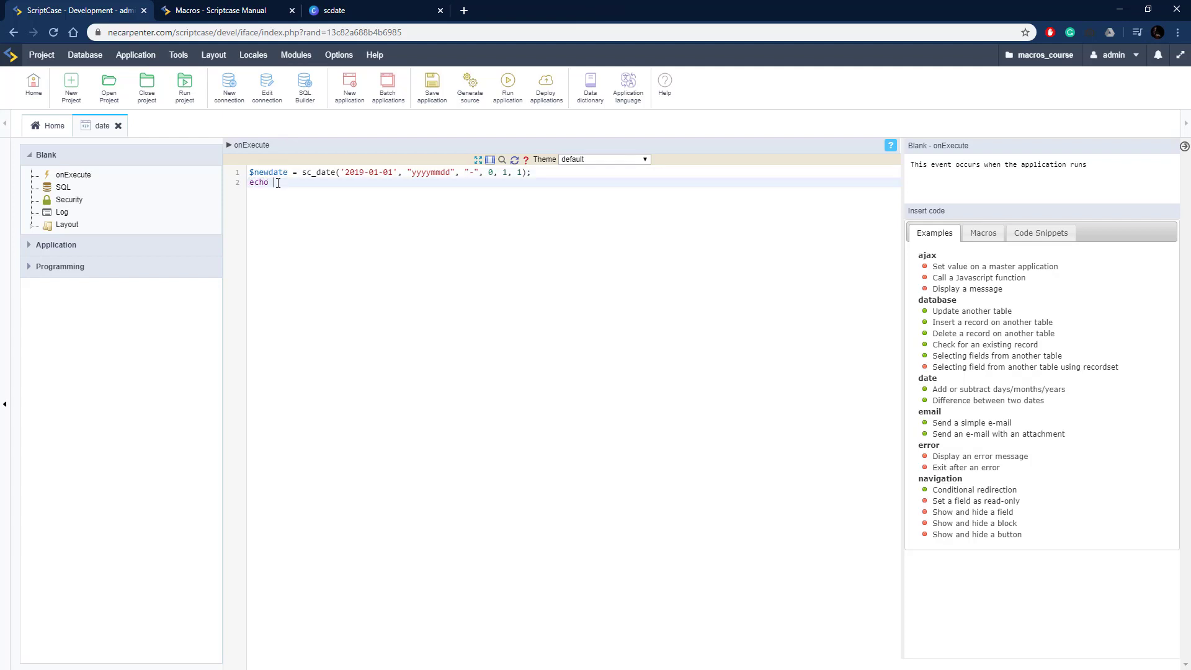
pyautogui.write('$newdate;')
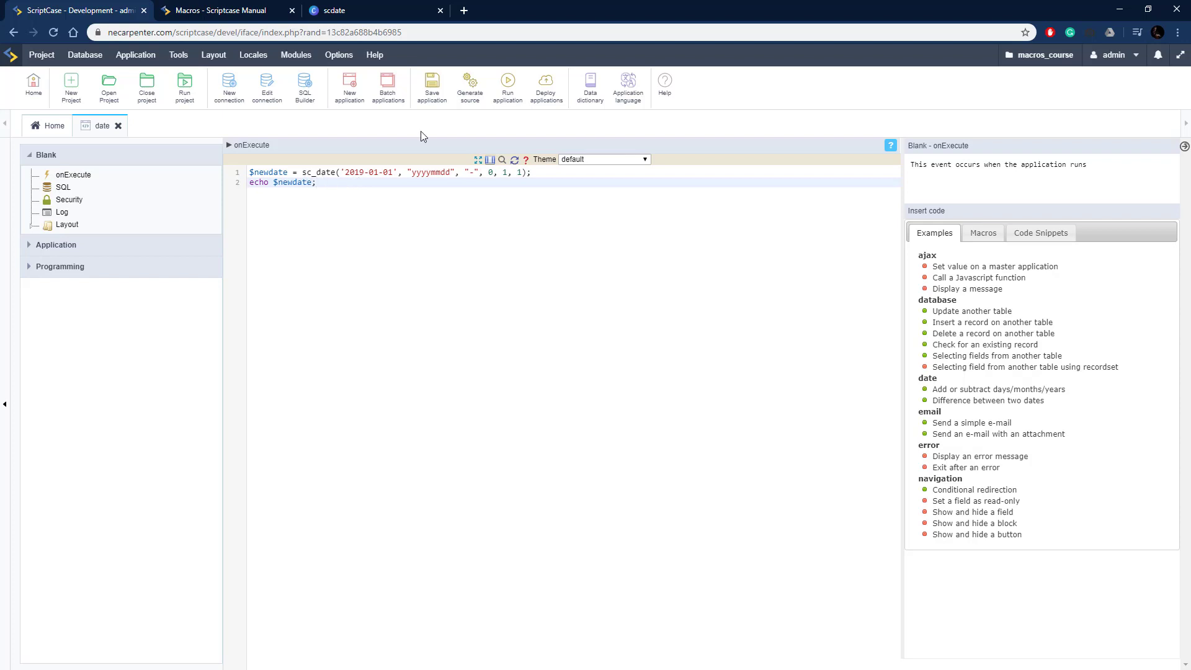
# Step: Run the application to view the output, then change the sc_date format to "yyyy-mm-dd"
pyautogui.click(432, 84)
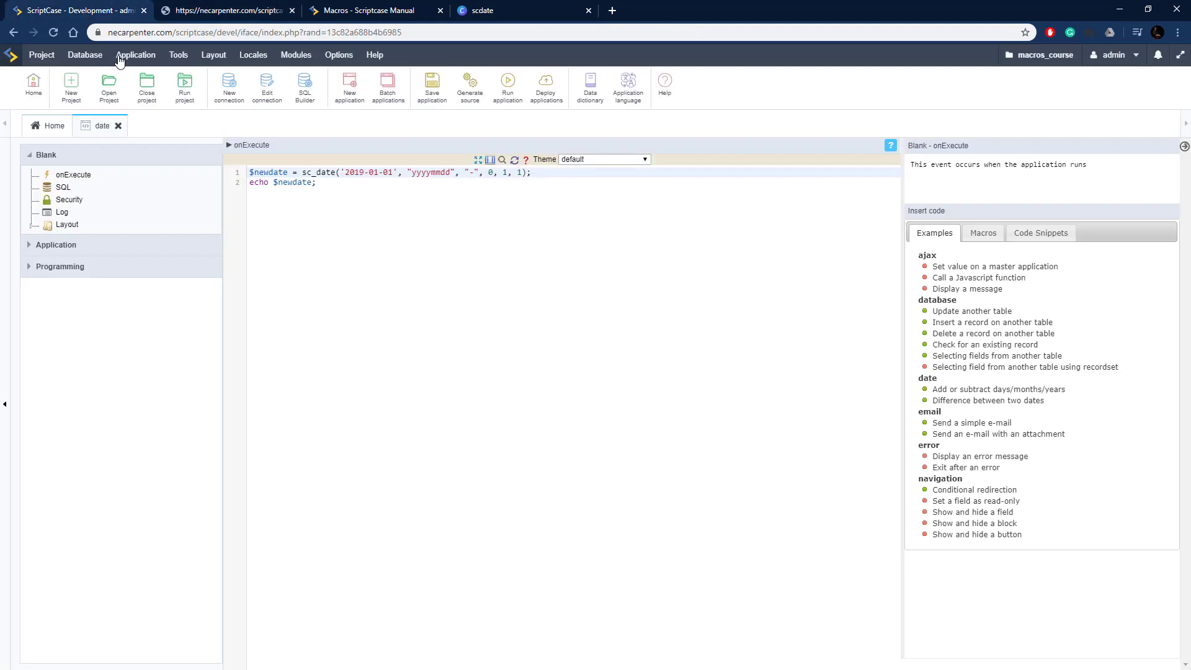
pyautogui.click(335, 182)
pyautogui.write('-mm-')
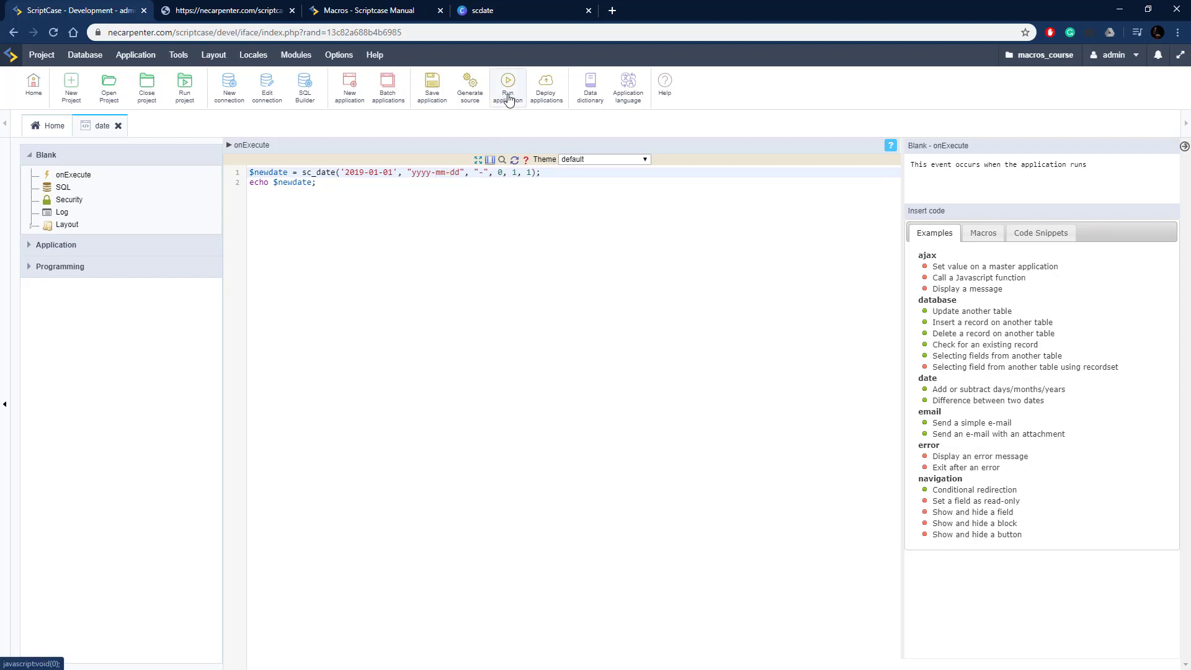
# Step: Rerun with the new format, then make the sc_date operator "+" instead of "-"
pyautogui.click(507, 82)
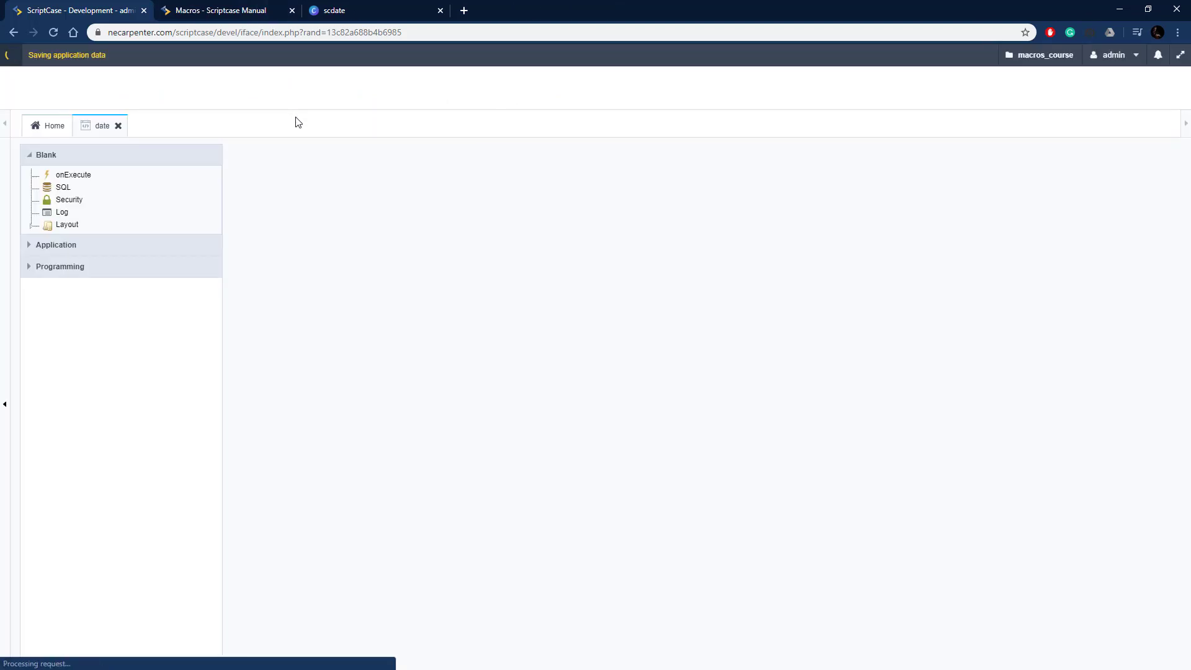
pyautogui.click(73, 173)
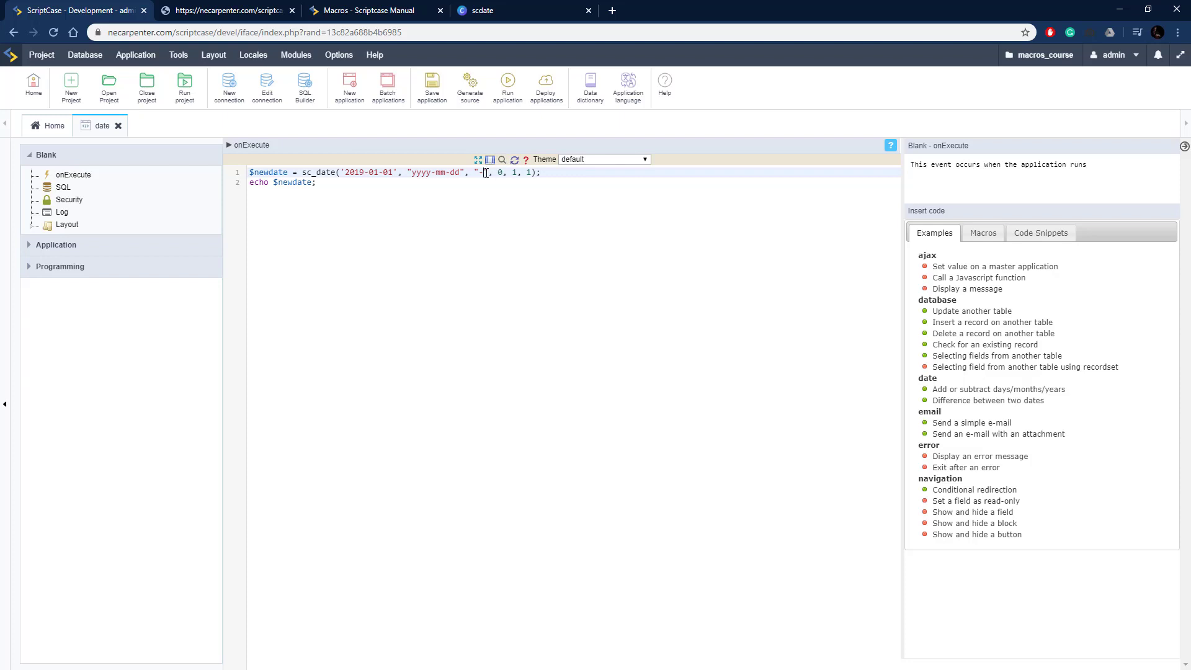
pyautogui.write('+')
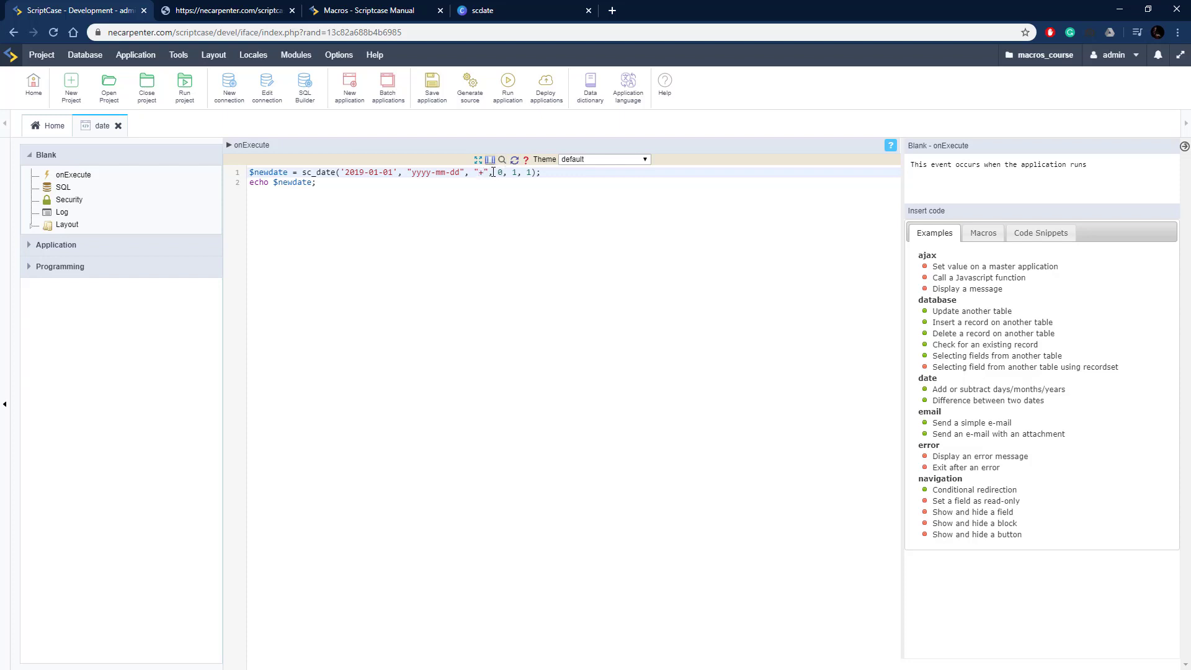